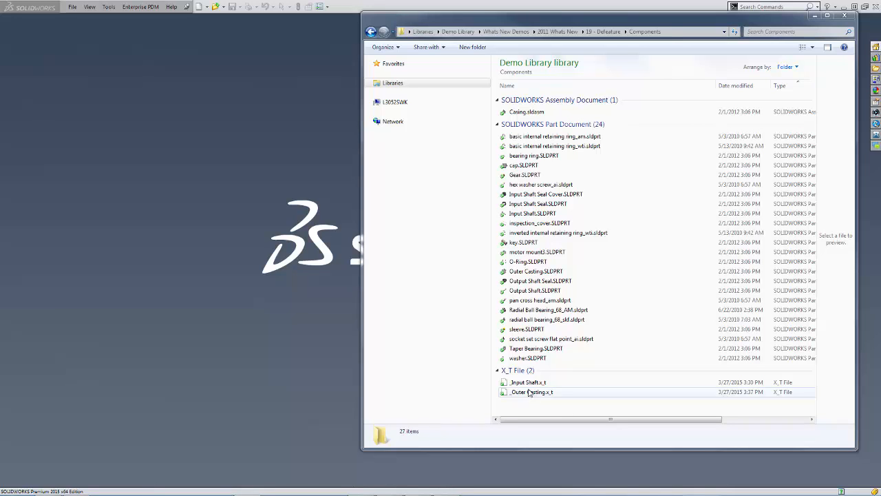
# - Open _Outer Casting.x_t without import diagnostics, then open _Input Shaft.x_t
pyautogui.doubleClick(528, 392)
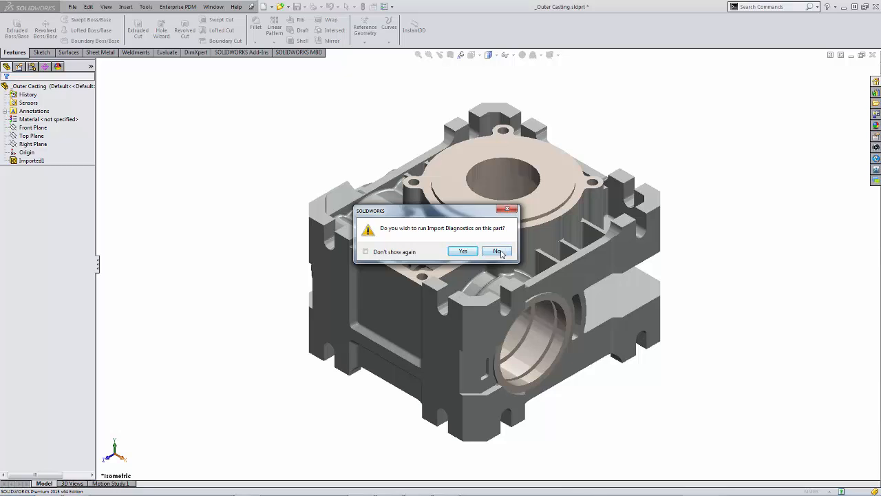
pyautogui.click(495, 251)
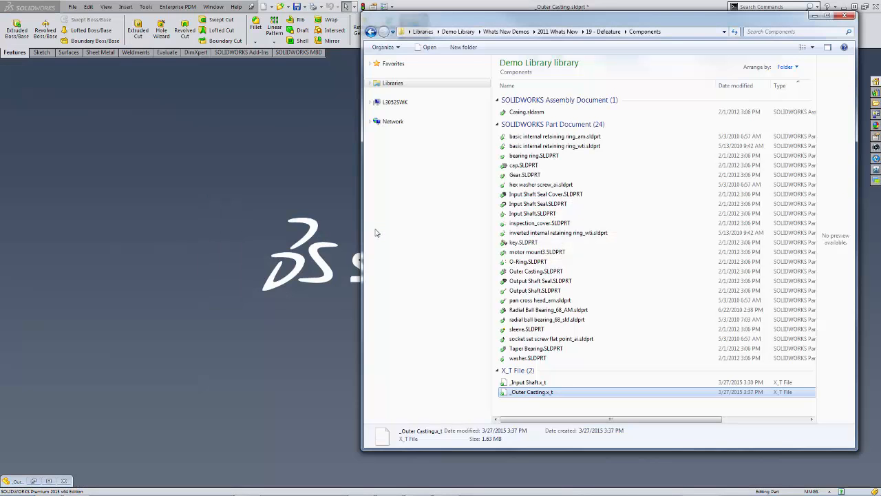
pyautogui.click(526, 382)
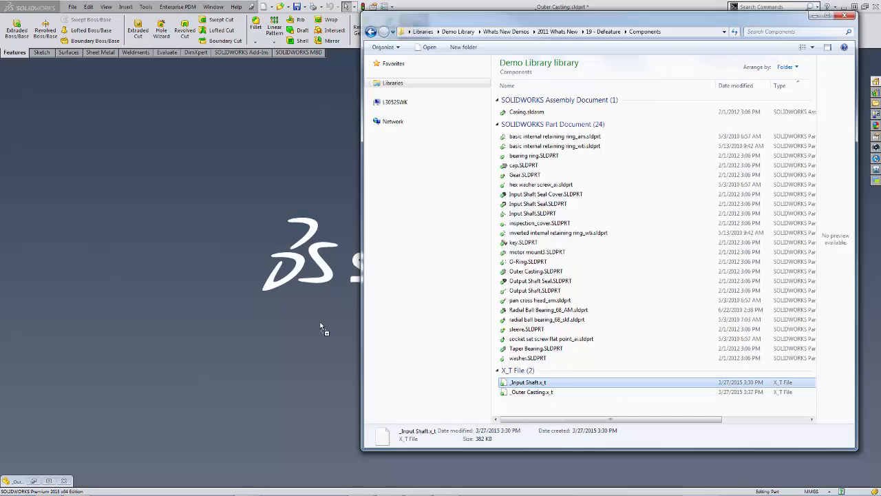
pyautogui.doubleClick(523, 382)
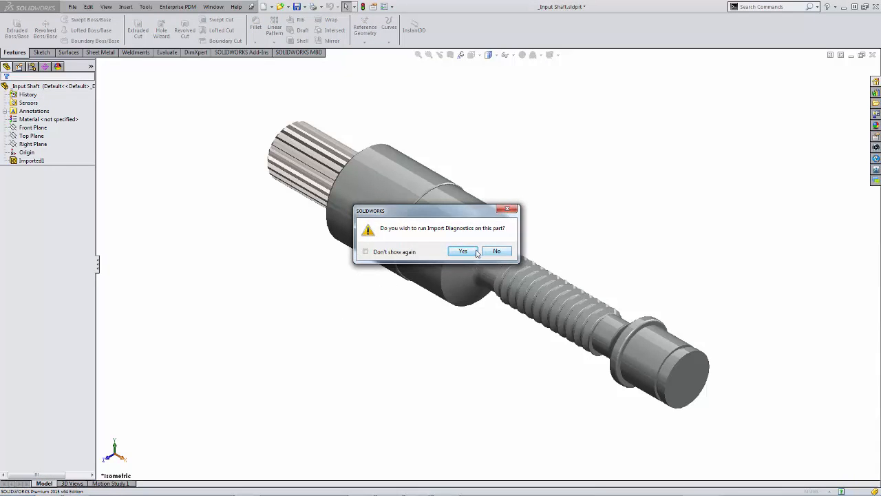
# - Accept running import diagnostics on the imported Input Shaft
pyautogui.click(462, 250)
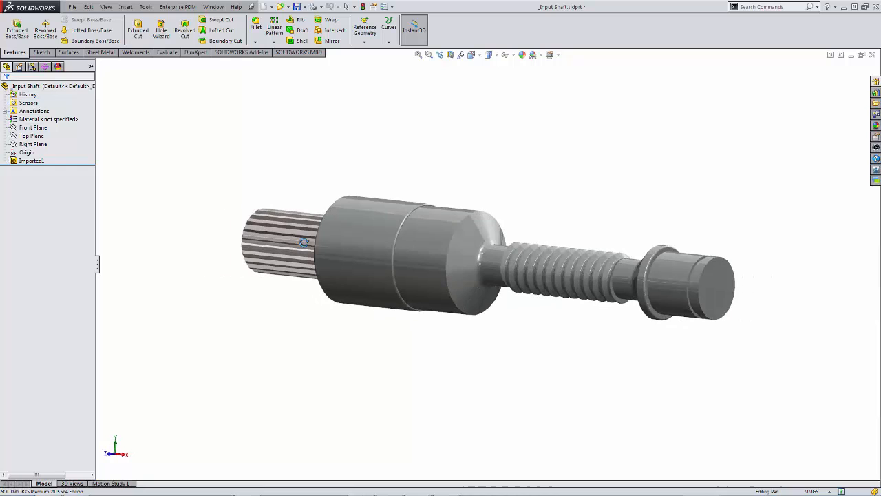
# - Revolve a Front Plane rectangle over the shaft's thread to fill it as Revolve1
pyautogui.click(33, 127)
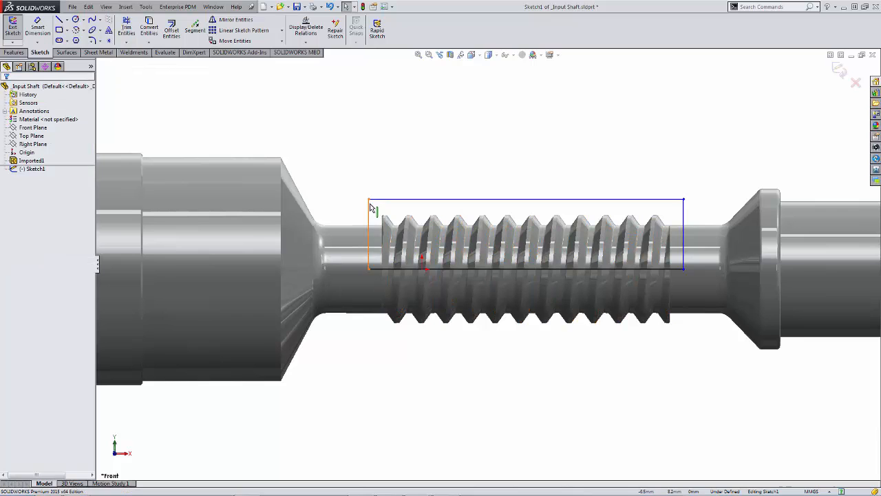
pyautogui.click(380, 212)
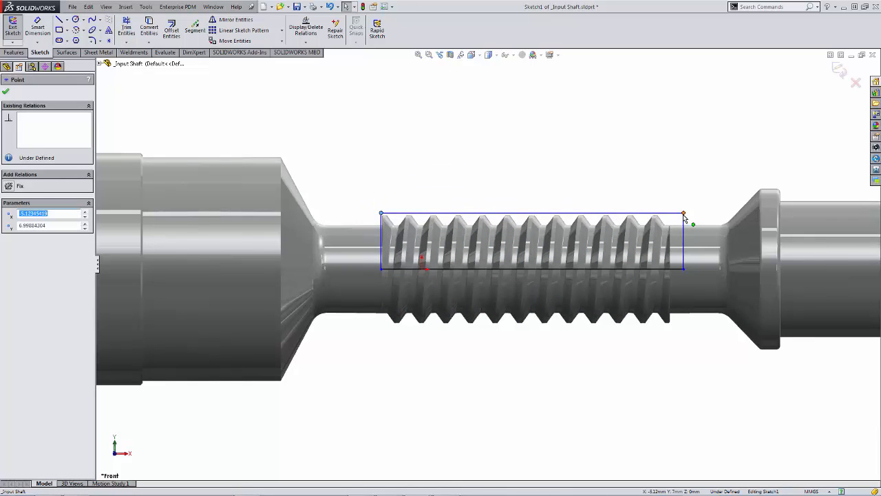
pyautogui.moveTo(684, 213); pyautogui.dragTo(673, 217)
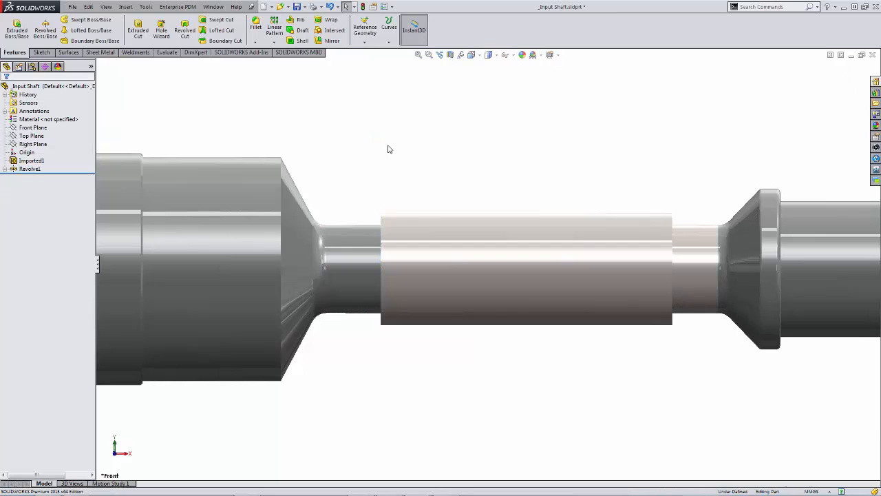
# - Extrude an origin-centred circle on the splined end face to cover the splines
pyautogui.moveTo(389, 149); pyautogui.dragTo(339, 205)
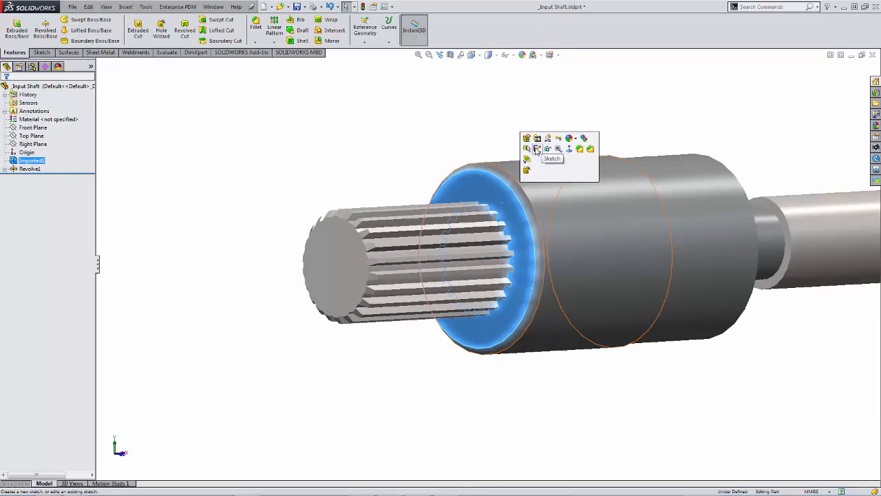
pyautogui.click(537, 149)
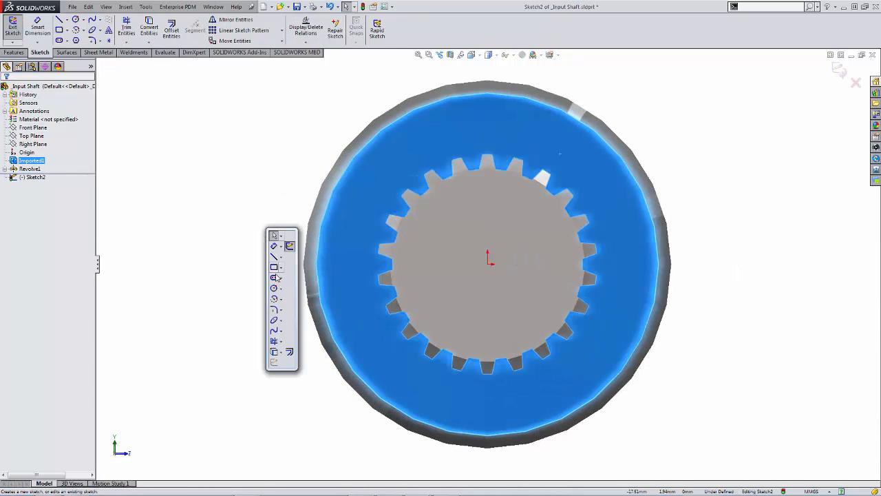
pyautogui.click(274, 246)
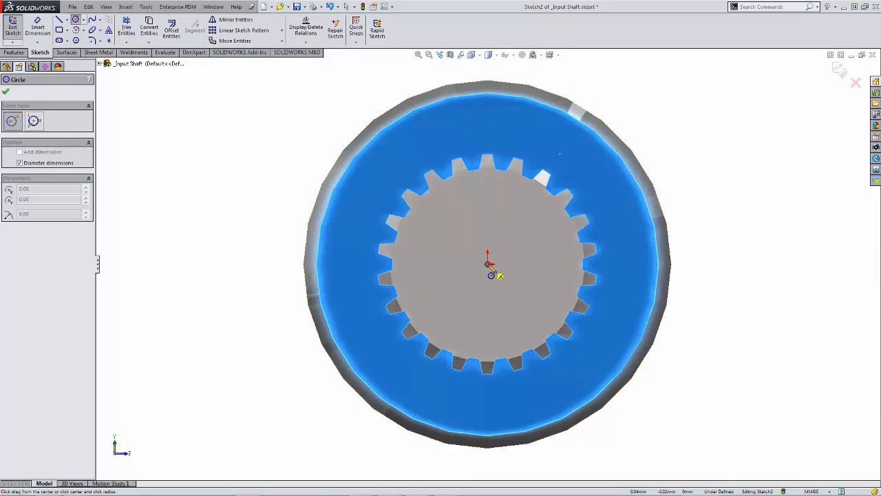
pyautogui.moveTo(489, 262); pyautogui.dragTo(557, 183)
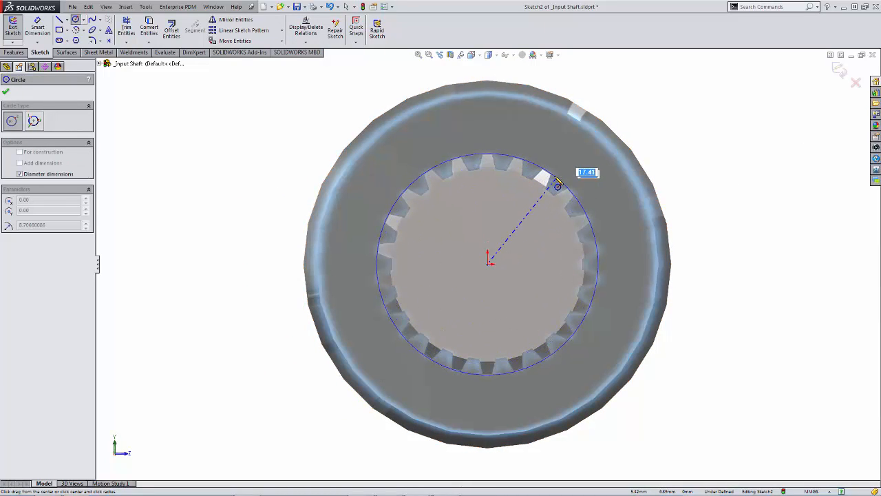
pyautogui.moveTo(558, 185); pyautogui.dragTo(556, 181)
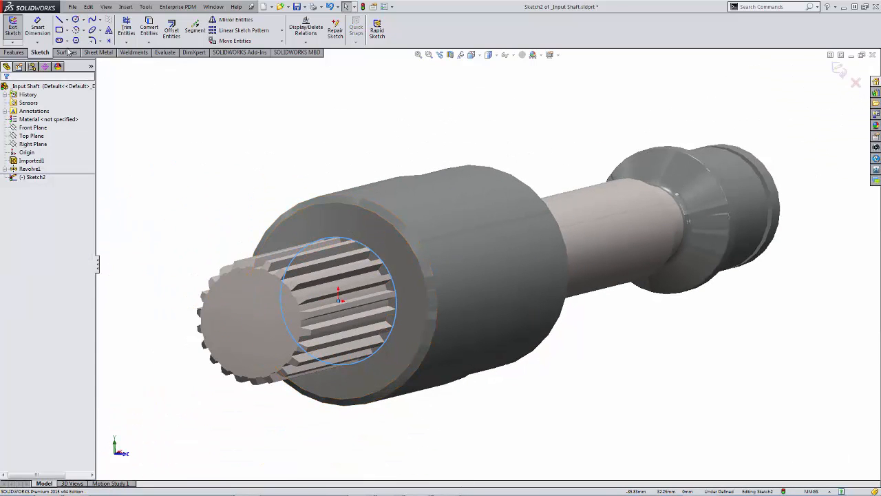
pyautogui.click(11, 52)
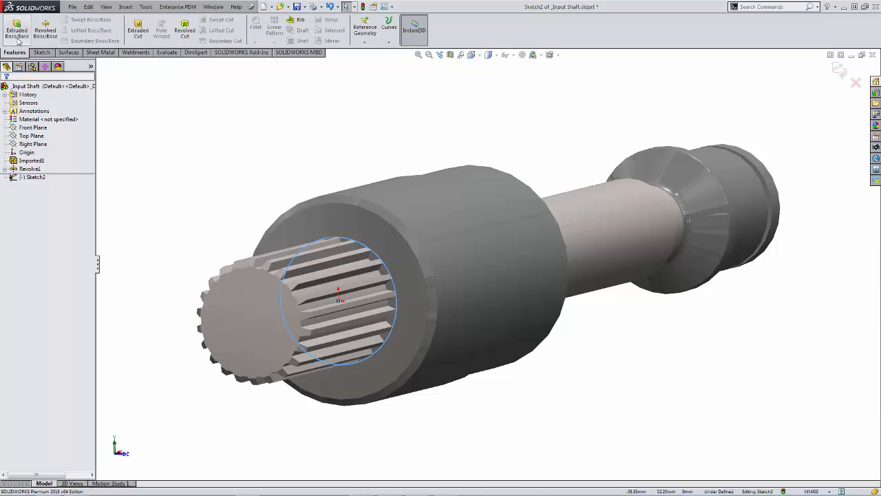
pyautogui.click(15, 31)
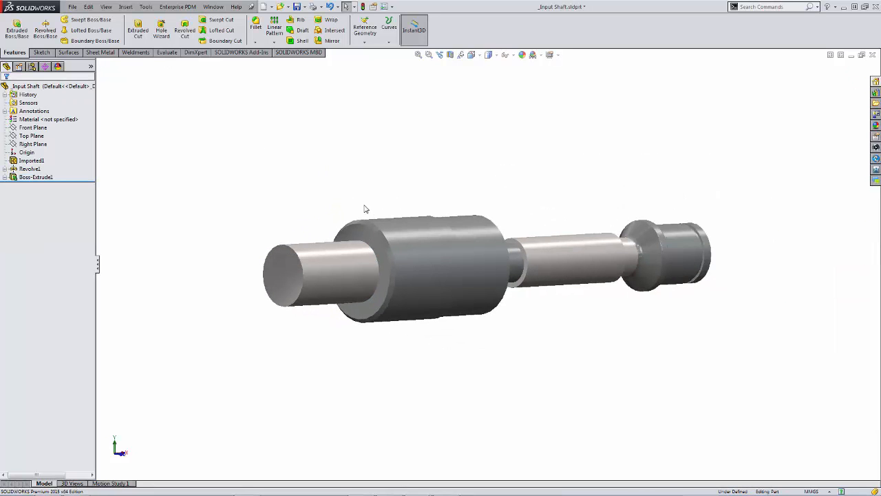
pyautogui.moveTo(297, 7)
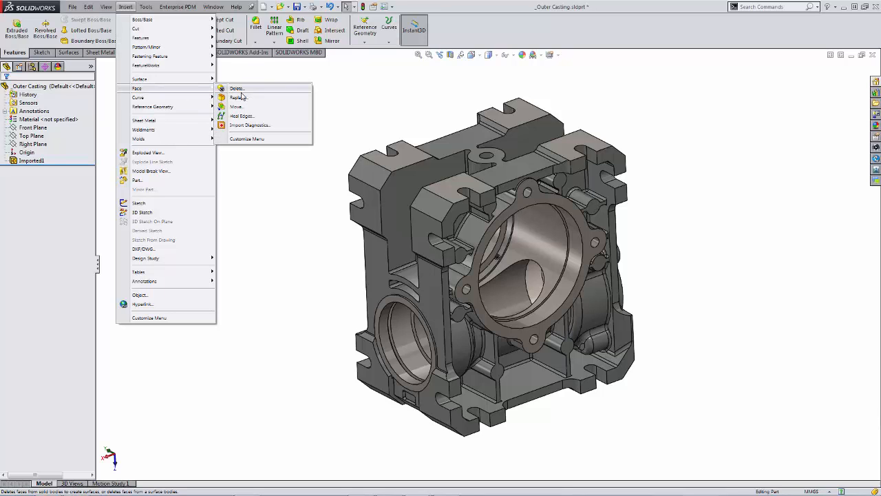
# - Delete and patch the casting's faces using All tangent, creating DeleteFace3
pyautogui.click(236, 87)
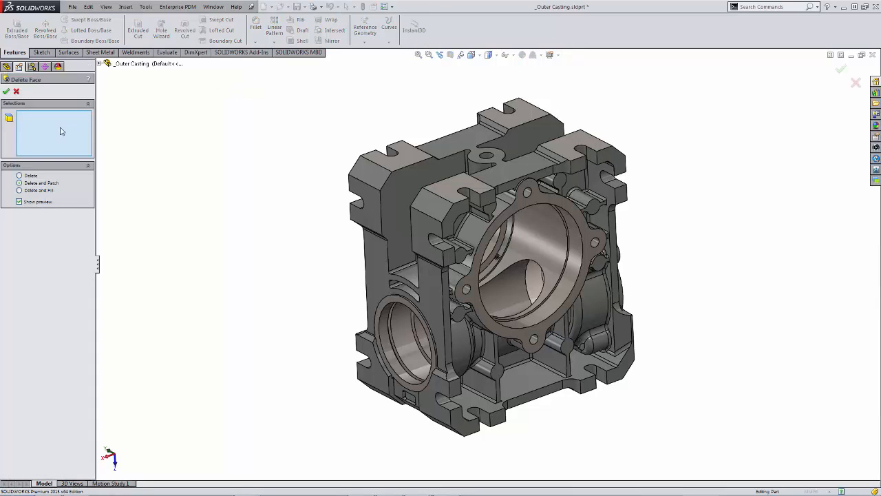
pyautogui.moveTo(38, 190)
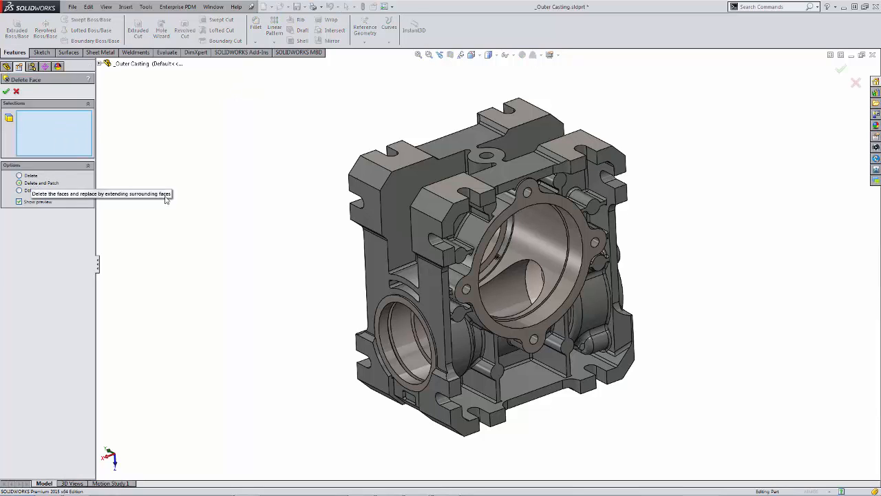
pyautogui.click(467, 195)
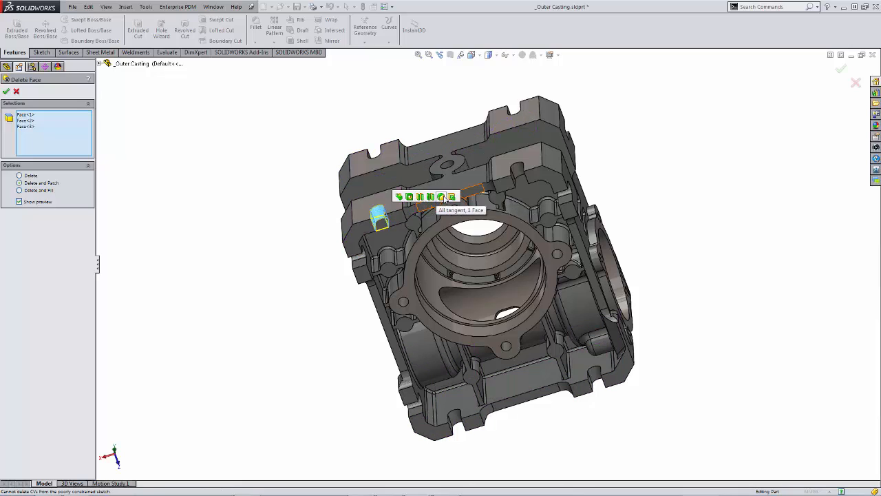
pyautogui.click(399, 197)
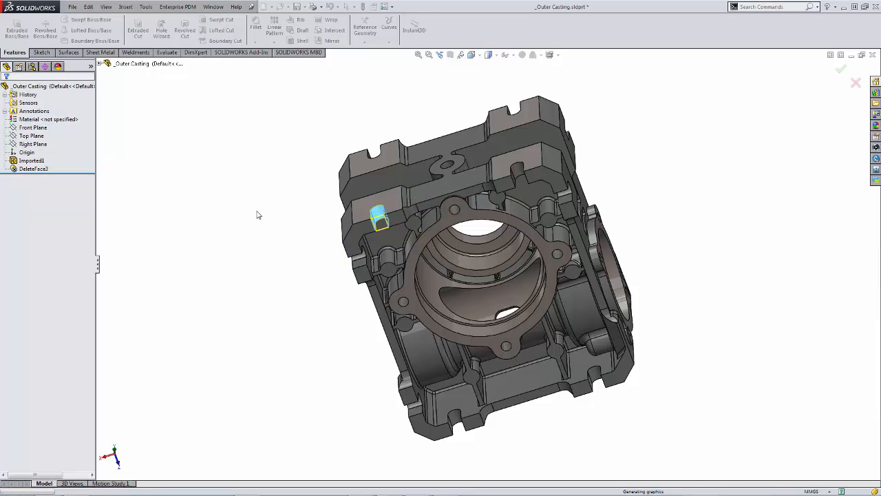
# - Delete and patch the casting's corner notch faces as DeleteFace4
pyautogui.click(34, 168)
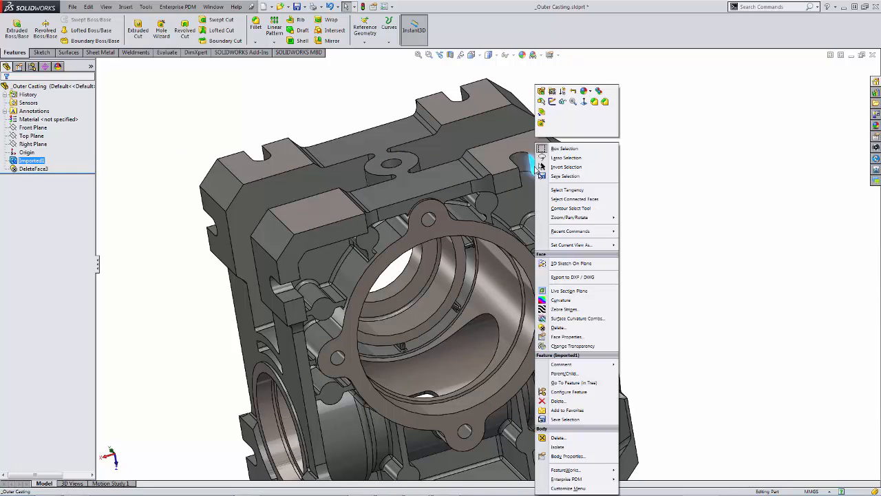
pyautogui.moveTo(566, 190)
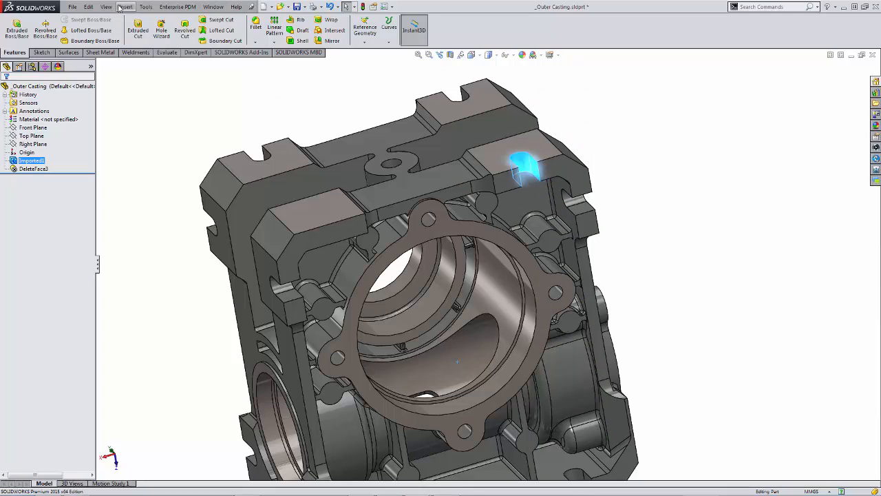
pyautogui.click(124, 7)
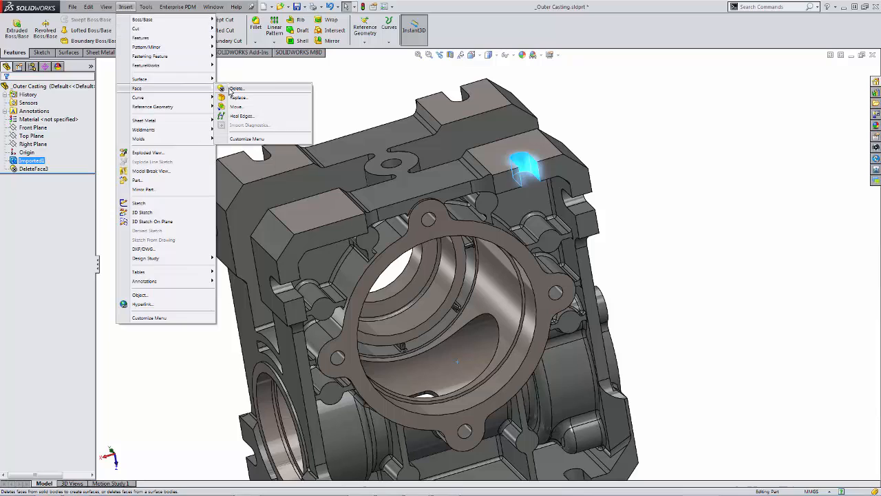
pyautogui.click(237, 88)
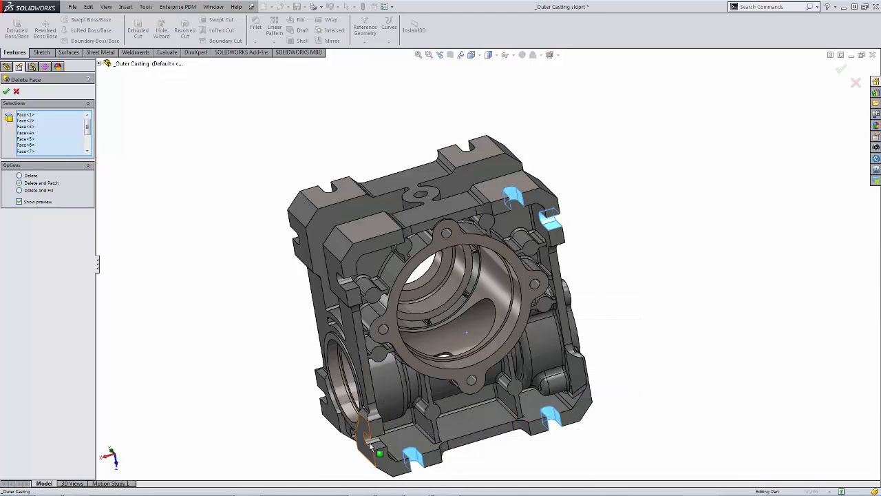
pyautogui.rightClick(375, 448)
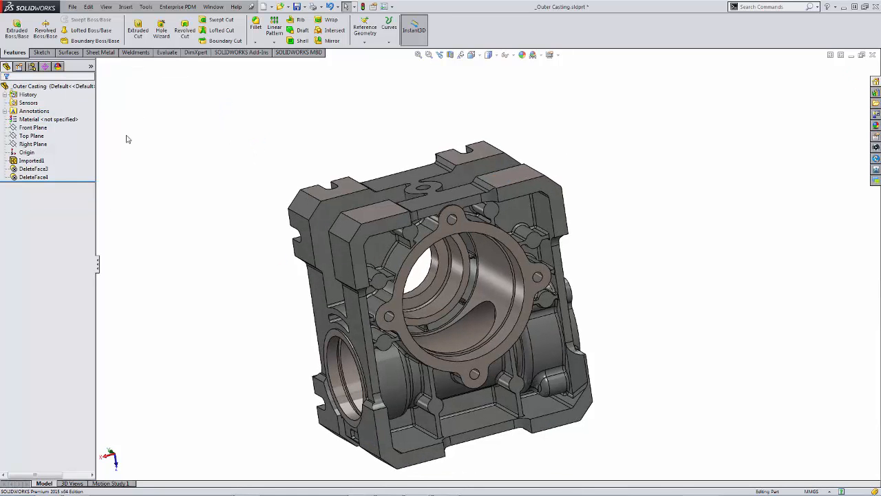
# - Unsuppress DeleteFace4 and show the casting's configuration list
pyautogui.click(33, 177)
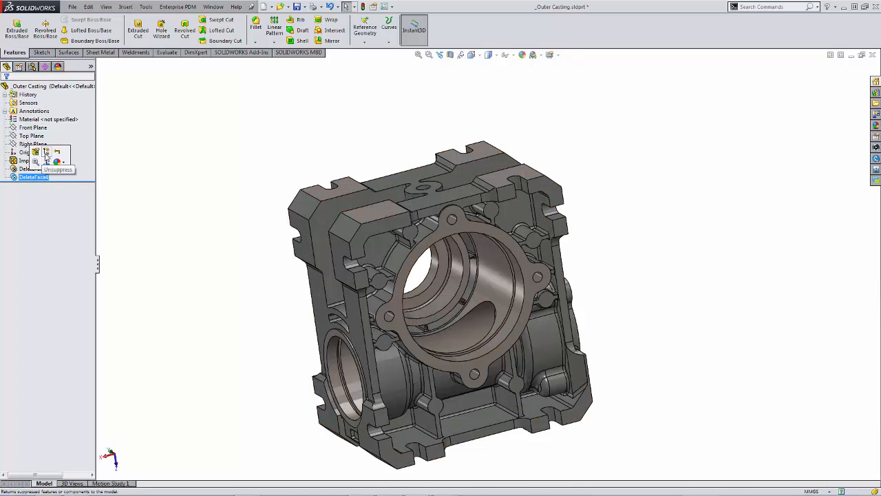
pyautogui.click(46, 161)
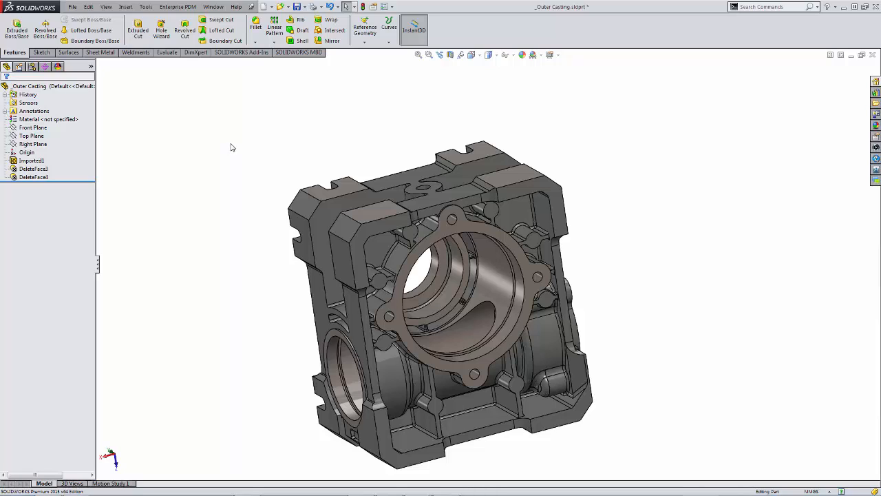
pyautogui.click(31, 85)
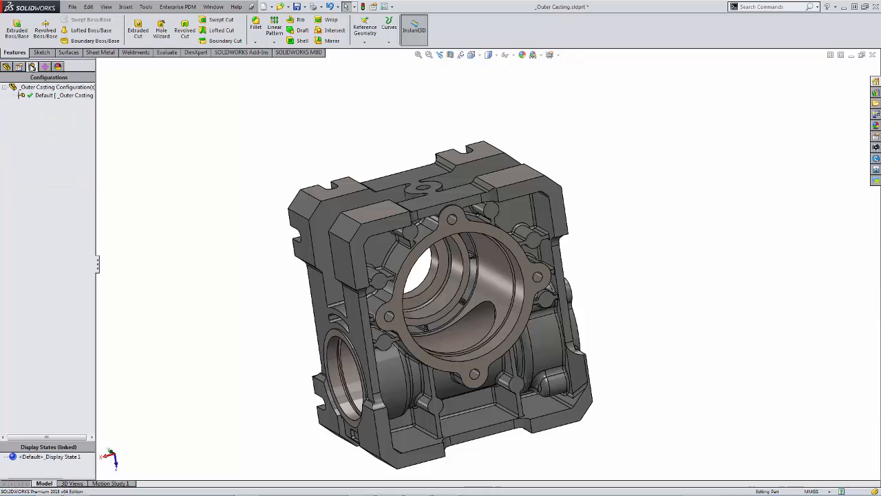
# - Add a configuration named 'Simplified' to the Outer Casting
pyautogui.rightClick(51, 87)
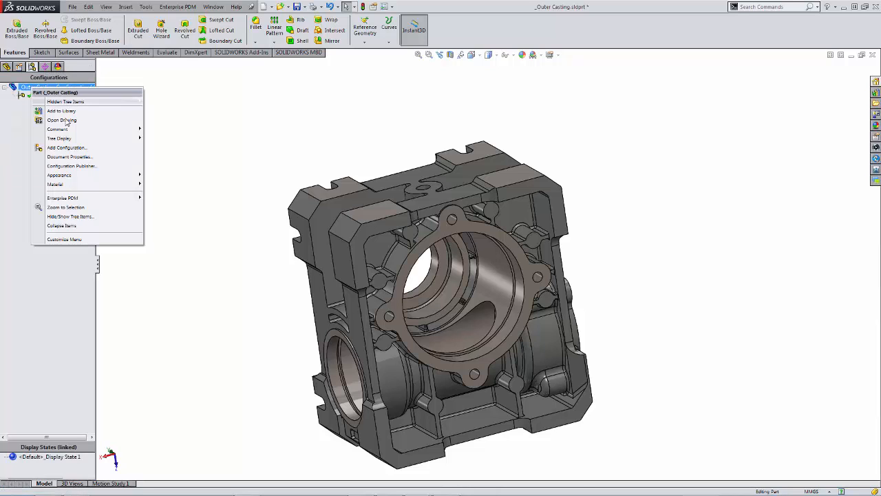
pyautogui.click(66, 147)
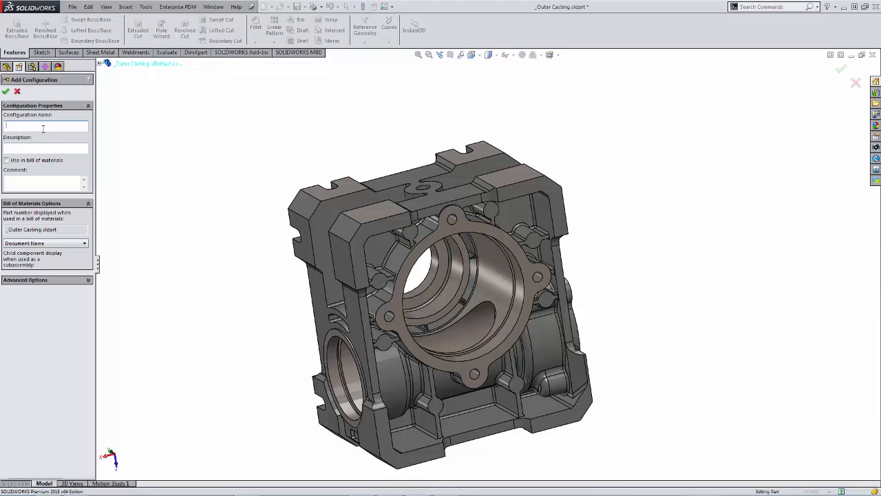
pyautogui.write('Simplified')
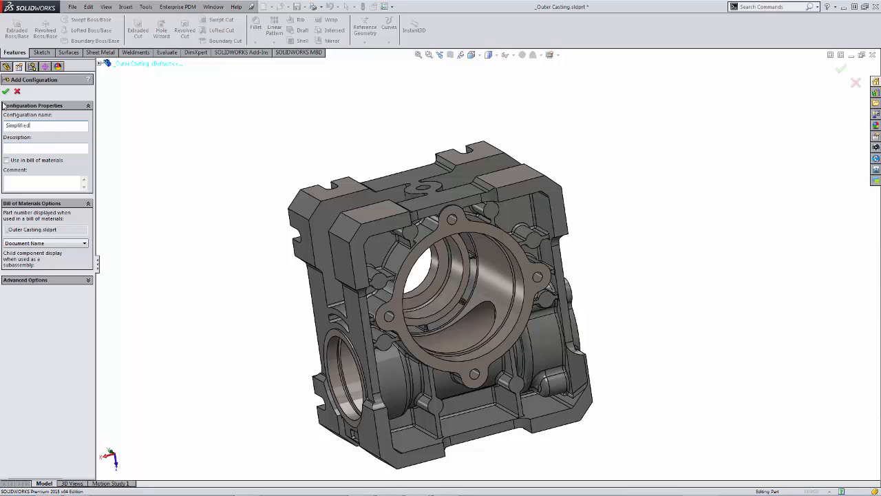
pyautogui.click(5, 93)
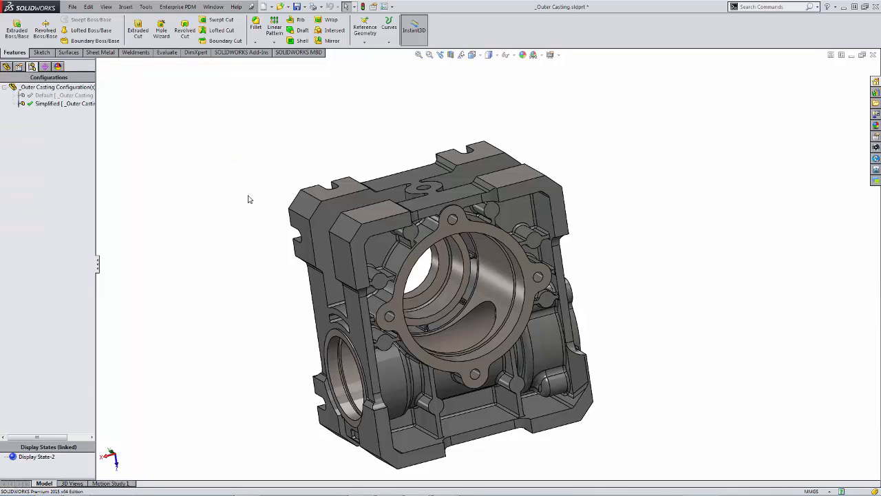
# - In Default, suppress DeleteFace3 and DeleteFace4, then select Simplified
pyautogui.click(55, 95)
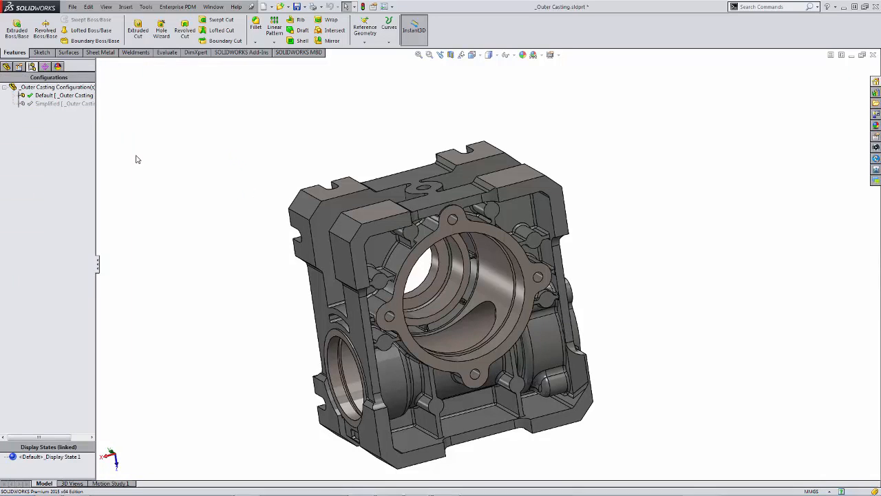
pyautogui.click(9, 67)
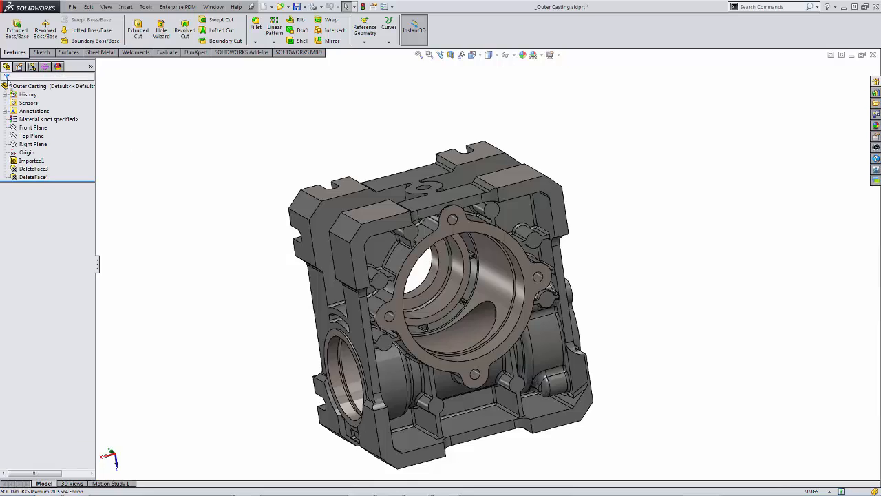
pyautogui.click(33, 177)
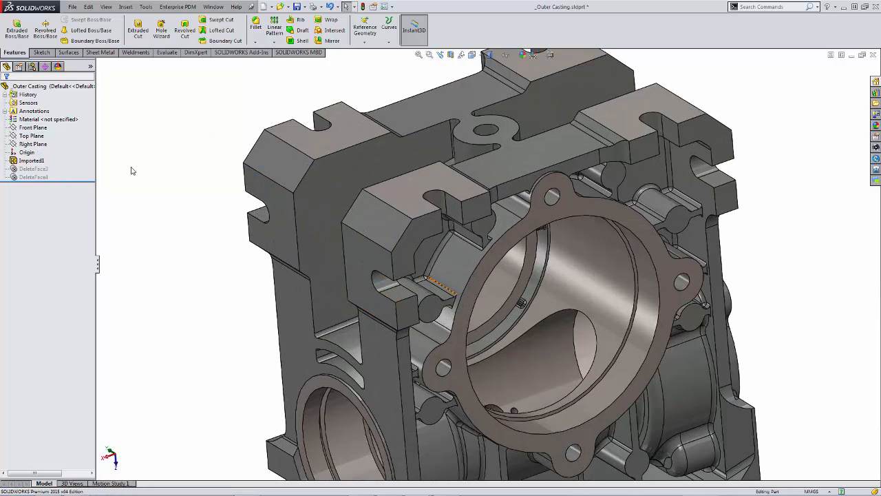
pyautogui.click(31, 66)
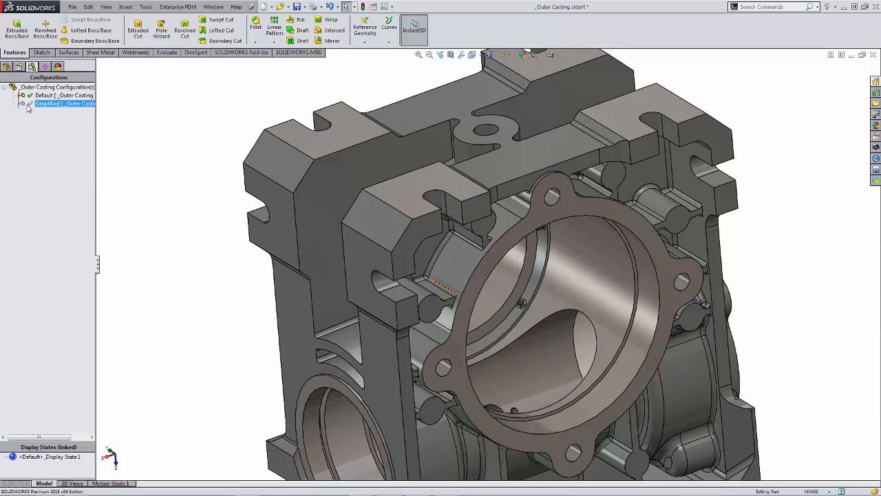
pyautogui.click(51, 95)
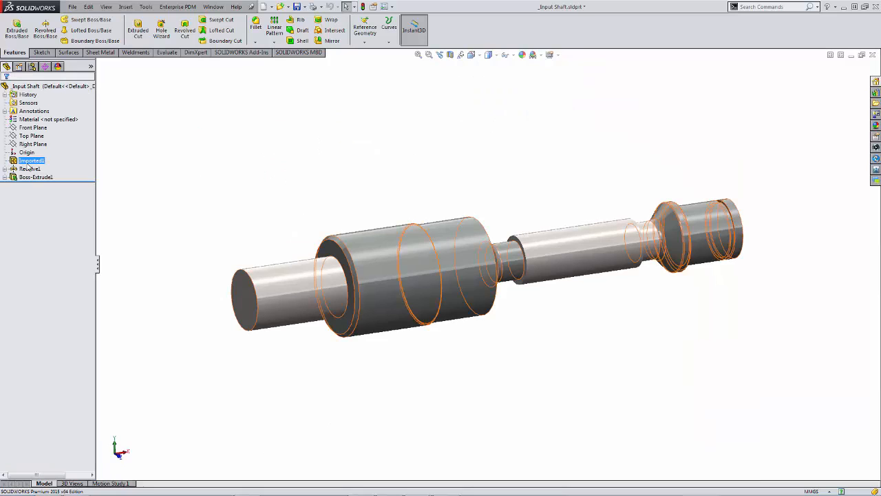
# - Add a configuration named 'Simplified' to the Input Shaft
pyautogui.click(29, 168)
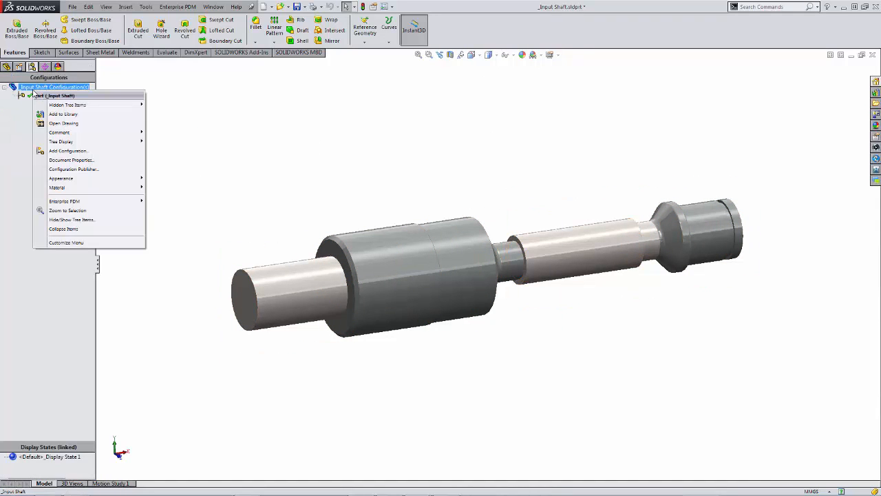
pyautogui.click(66, 151)
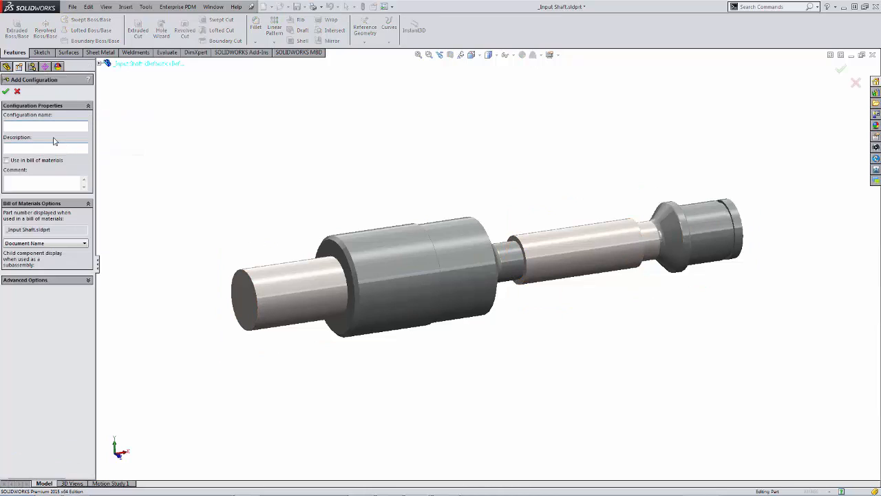
pyautogui.write('Simpl')
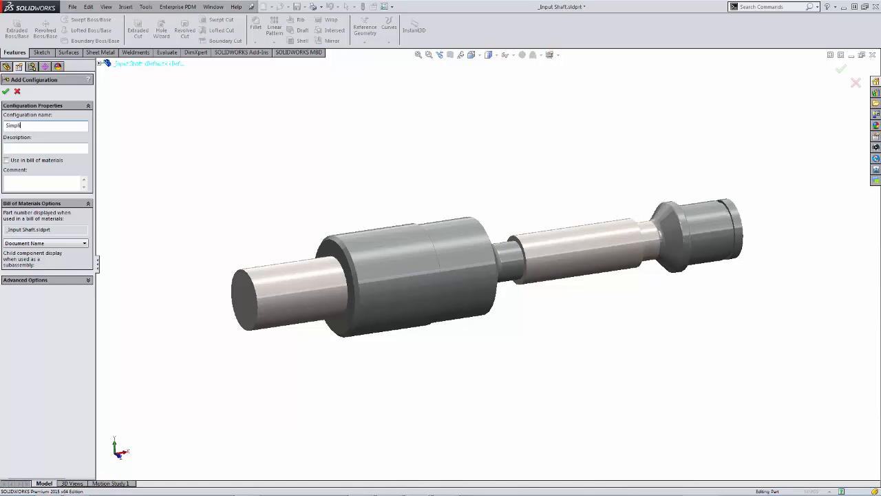
pyautogui.click(8, 92)
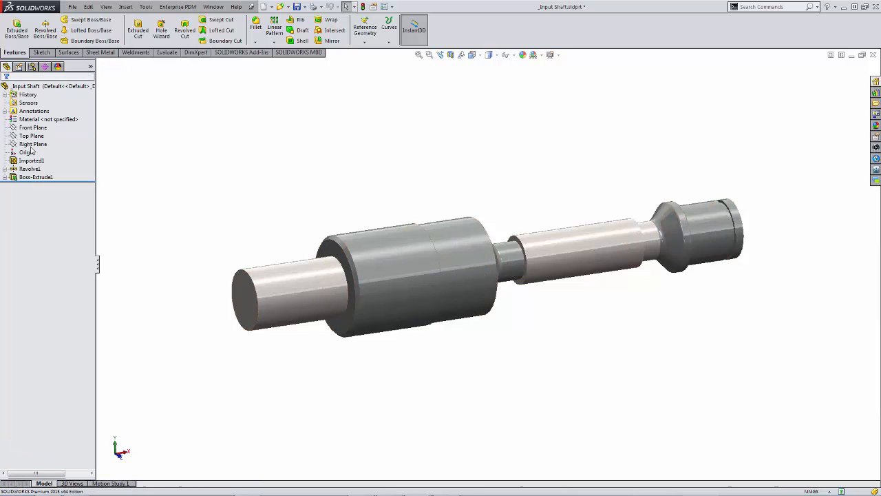
# - Show the Input Shaft's configuration list to activate its Default configuration
pyautogui.click(36, 177)
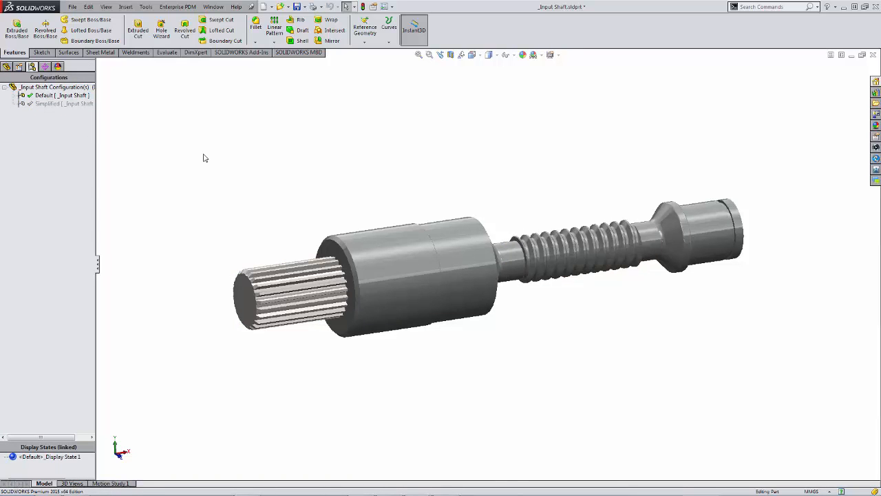
pyautogui.moveTo(203, 213)
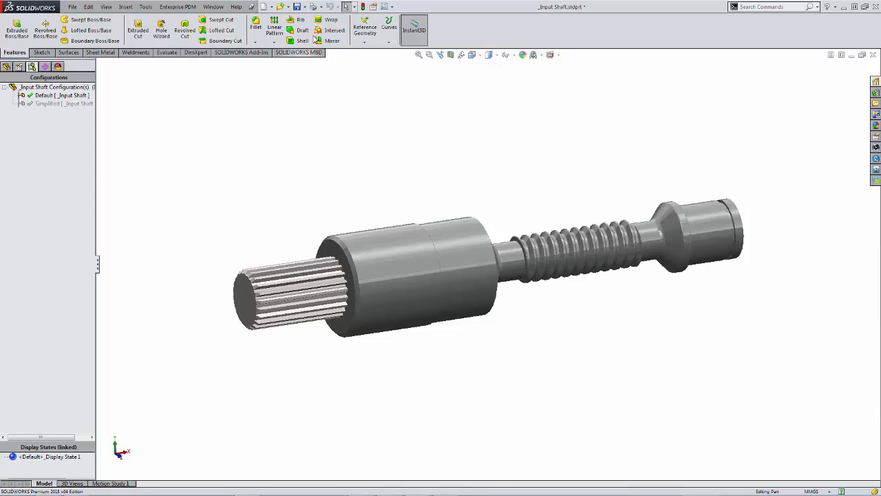
# - Save all open part documents with Save All
pyautogui.click(302, 6)
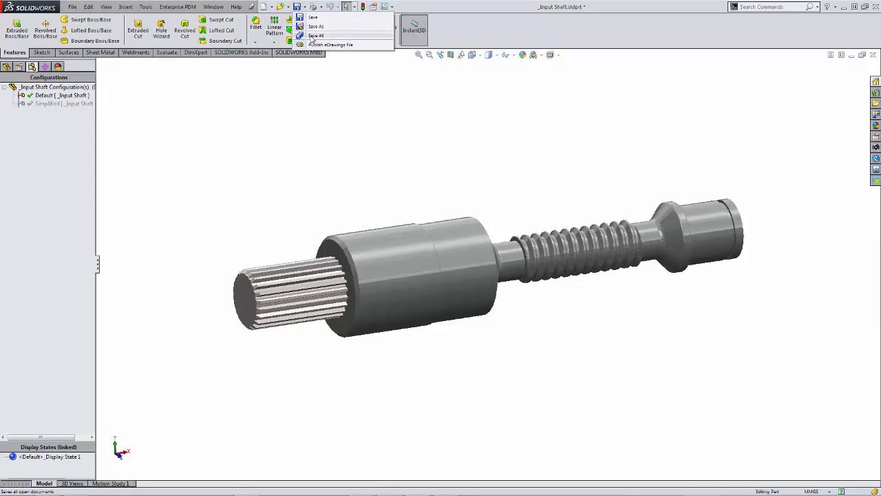
pyautogui.click(319, 26)
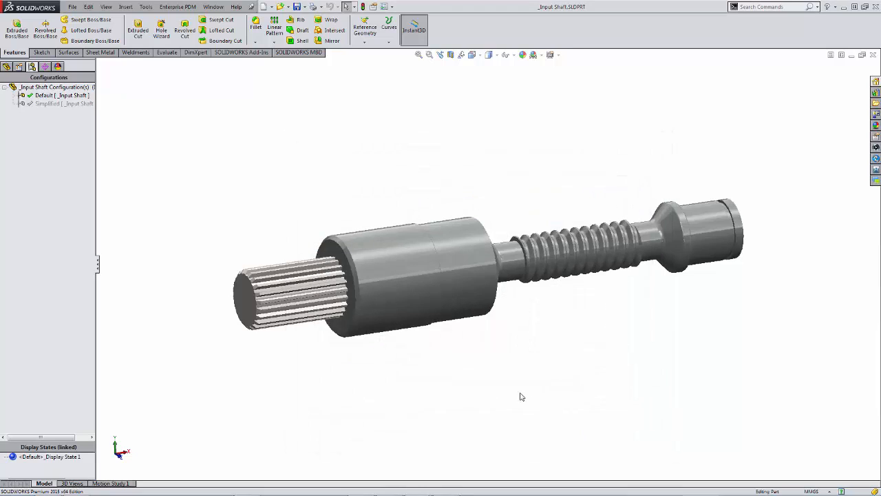
pyautogui.moveTo(251, 173)
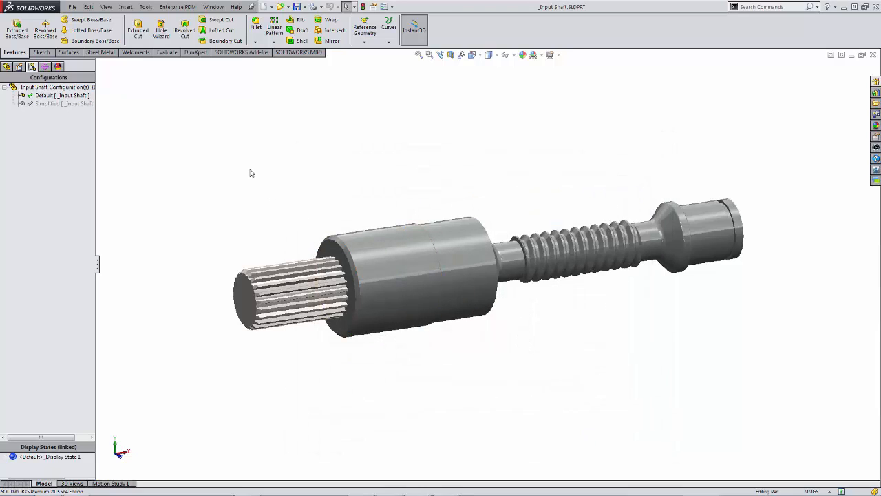
pyautogui.moveTo(249, 169)
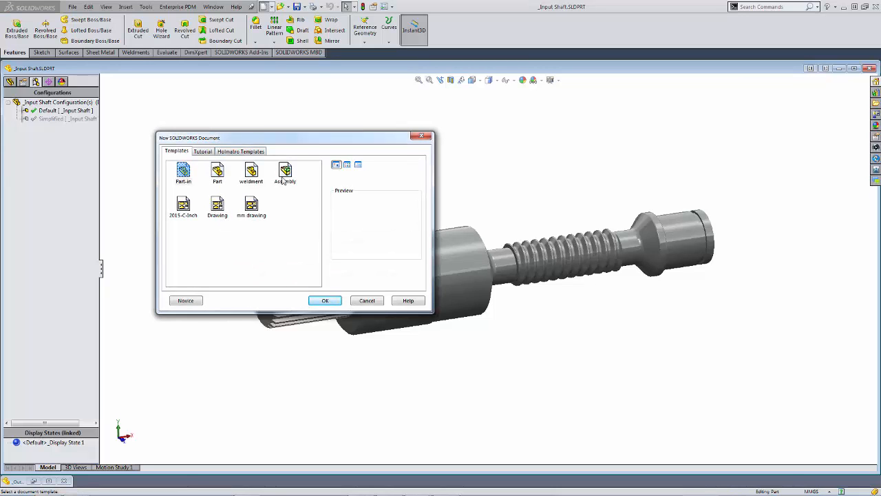
# - Create a new assembly and place the Outer Casting as its first component
pyautogui.click(325, 301)
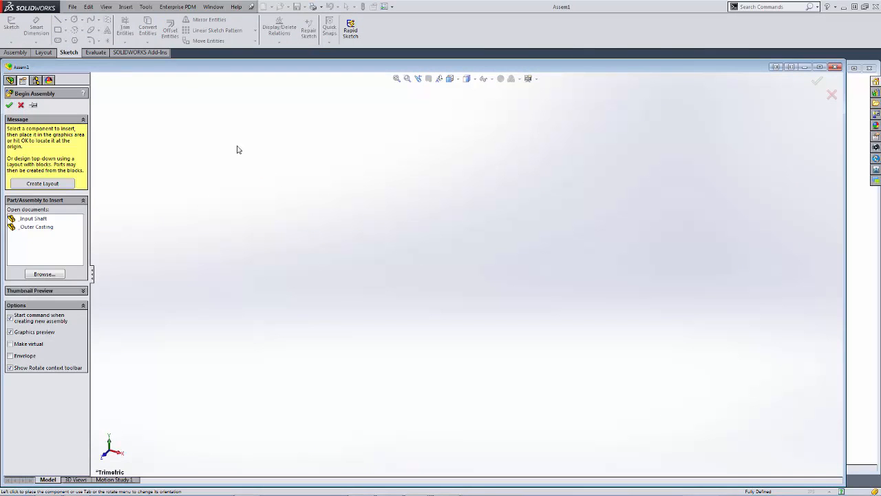
pyautogui.click(37, 227)
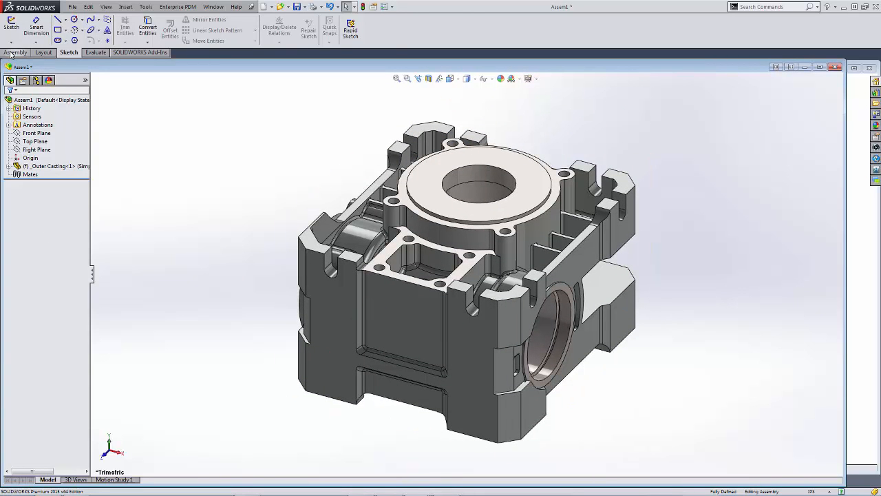
# - Insert the Input Shaft and drag it into the casting's side bore
pyautogui.click(17, 52)
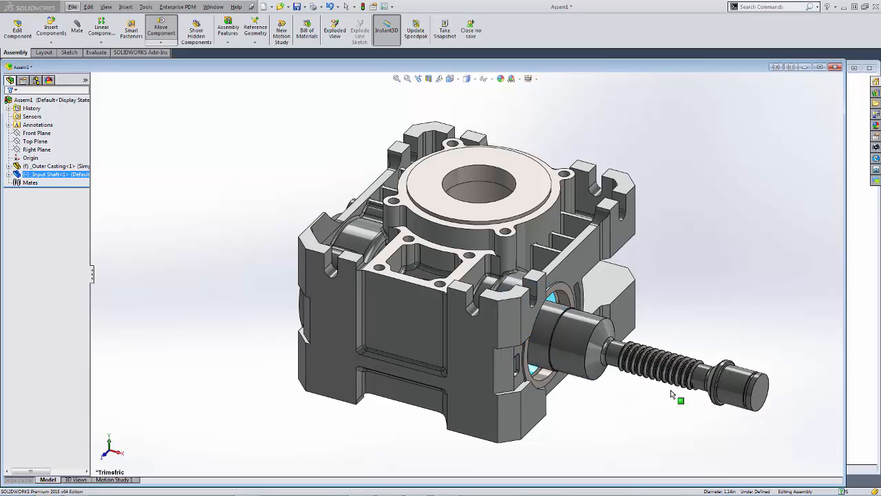
pyautogui.moveTo(680, 400); pyautogui.dragTo(705, 369)
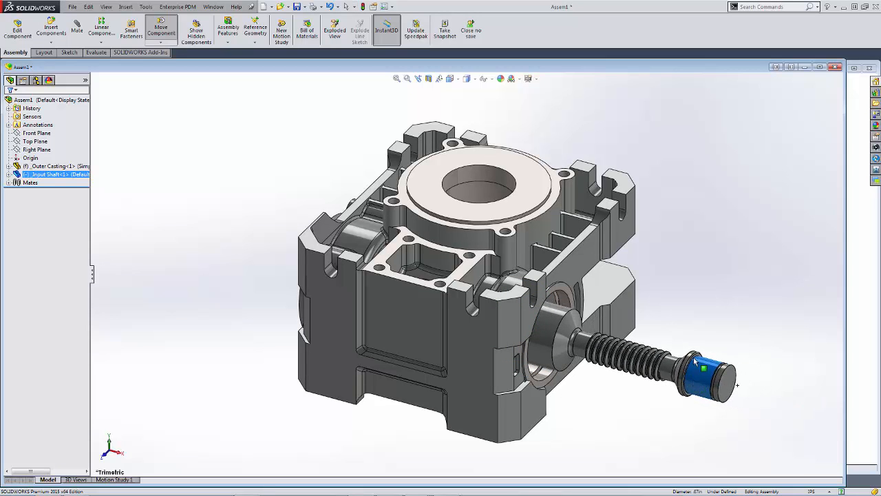
pyautogui.click(691, 250)
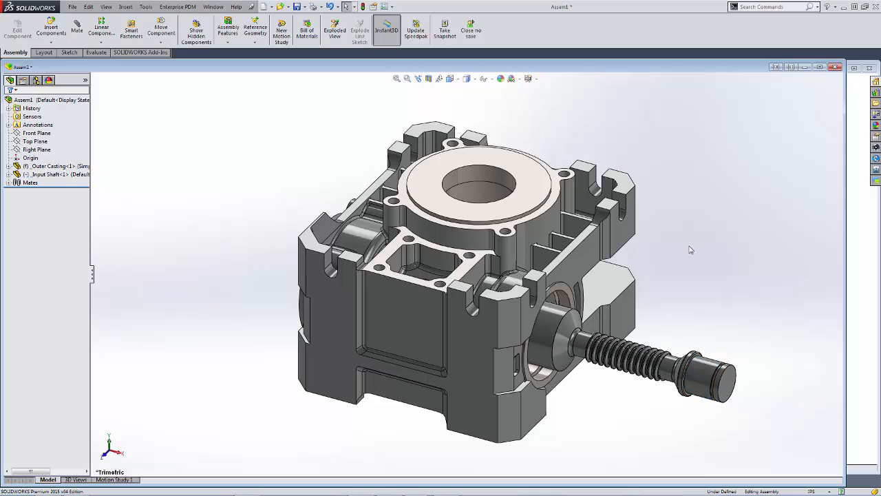
pyautogui.click(713, 388)
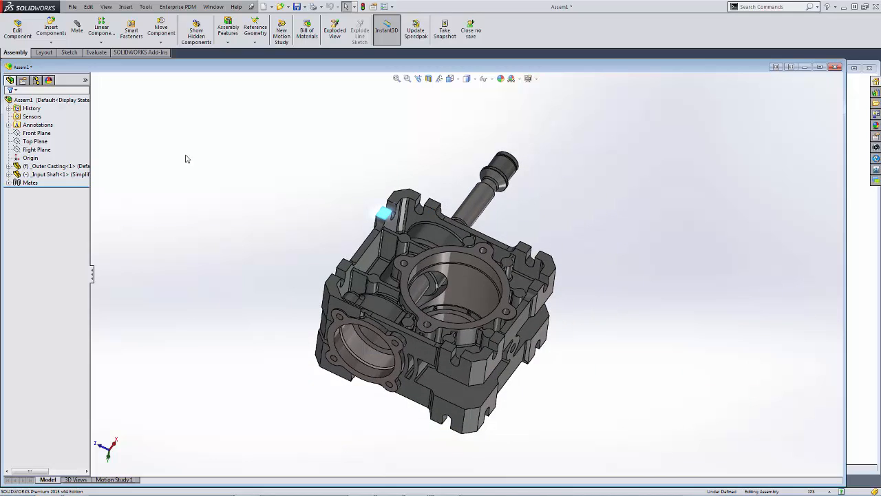
# - Widen the FeatureManager and switch the Outer Casting to its Simplified configuration
pyautogui.moveTo(92, 276); pyautogui.dragTo(124, 276)
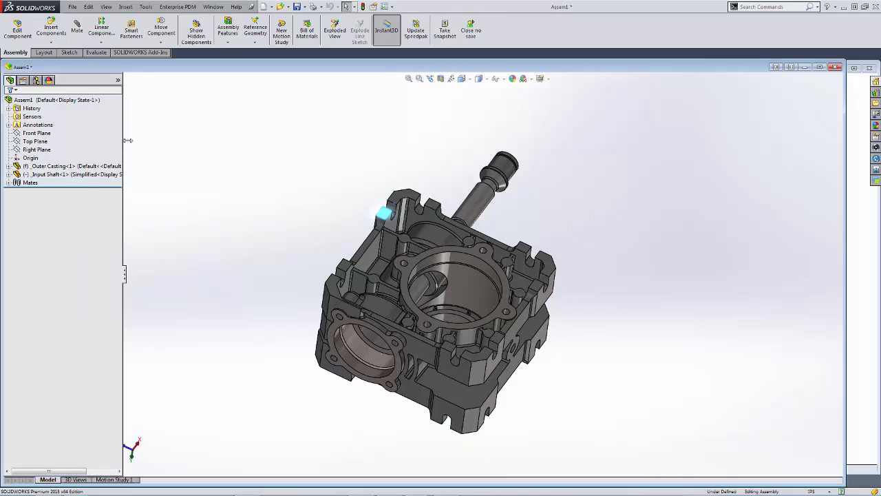
pyautogui.click(51, 165)
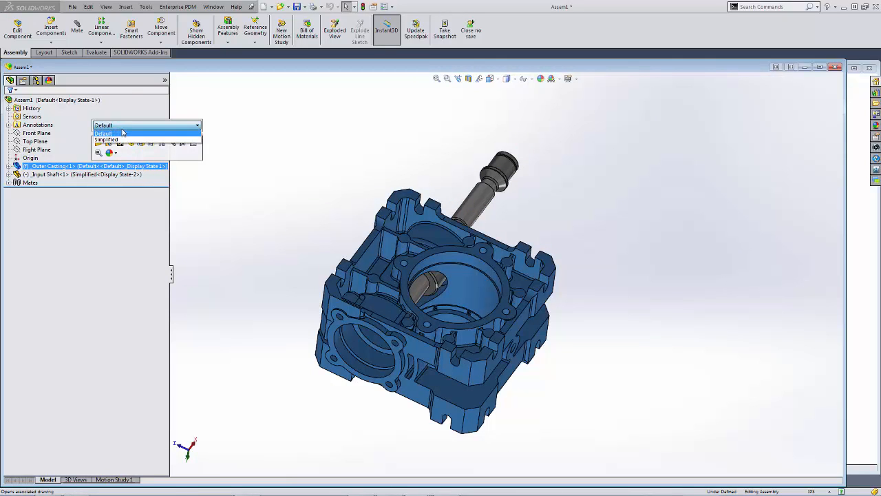
pyautogui.click(107, 139)
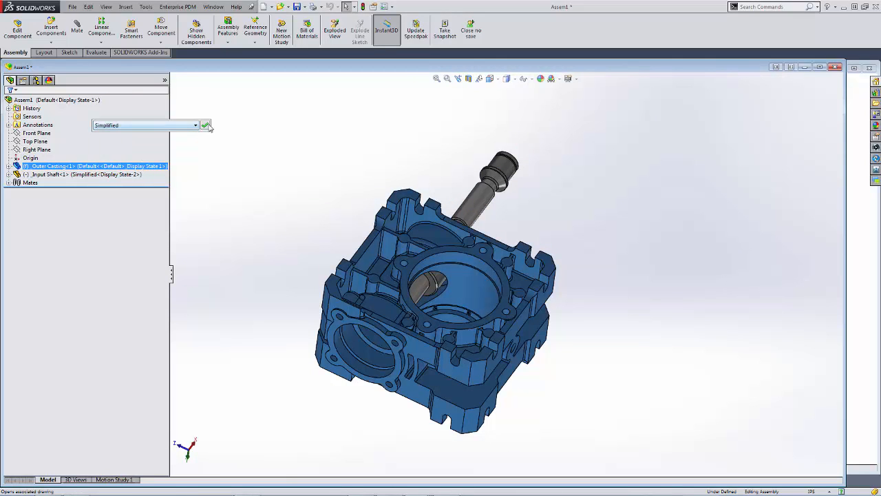